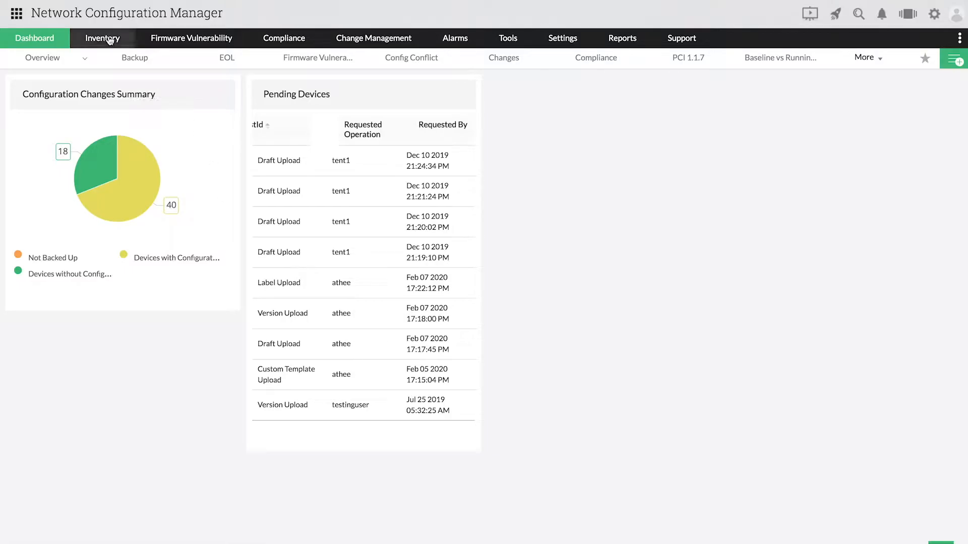
# Open the device inventory and tick the first Cisco Router 2500 device.
pyautogui.click(102, 38)
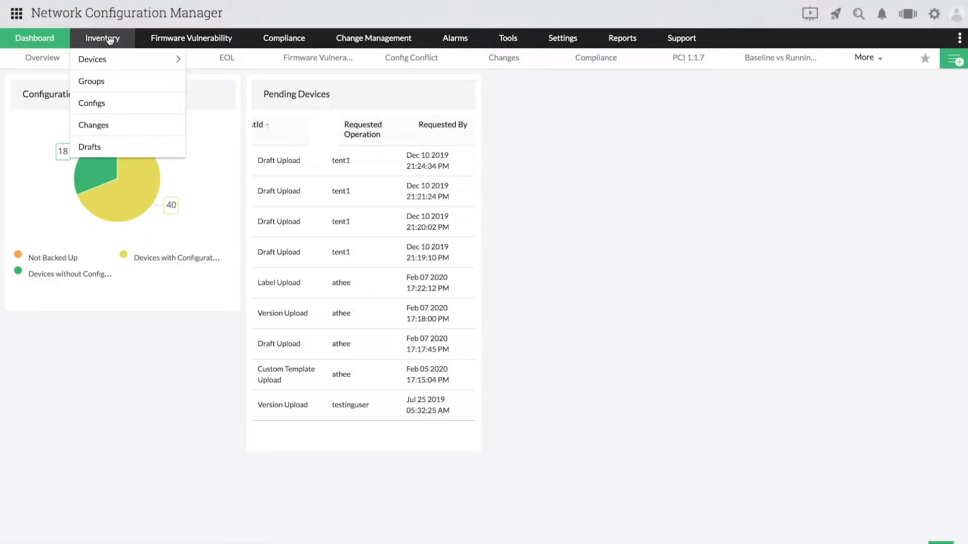
pyautogui.click(92, 59)
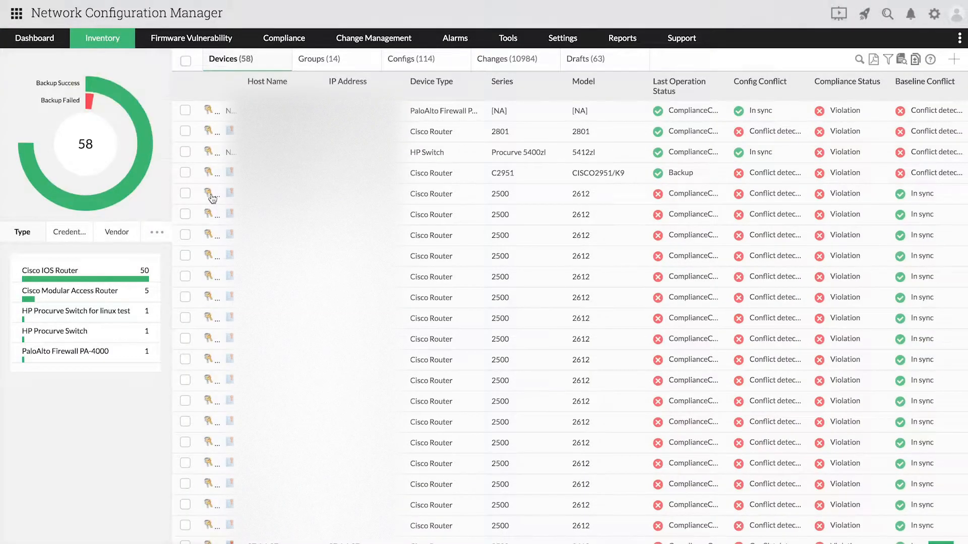
pyautogui.click(185, 193)
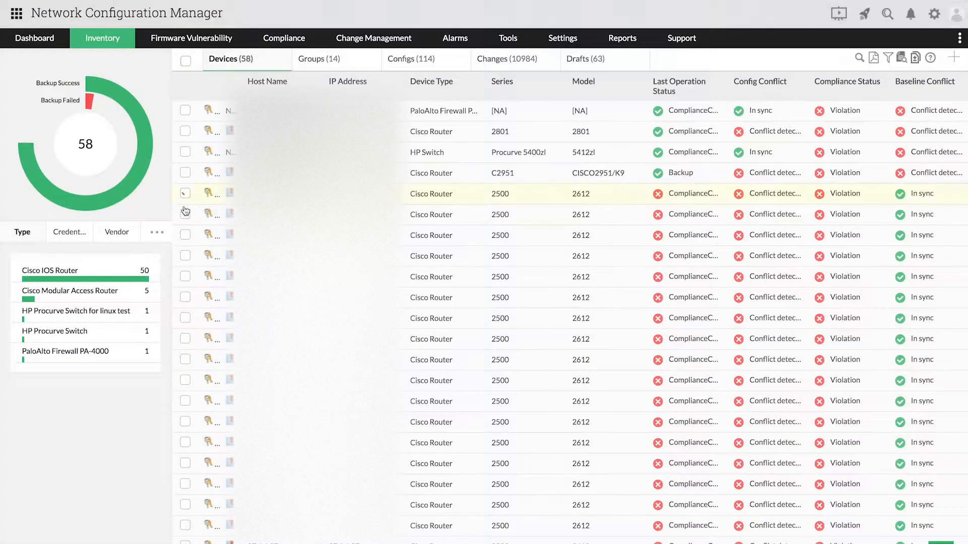
pyautogui.click(185, 193)
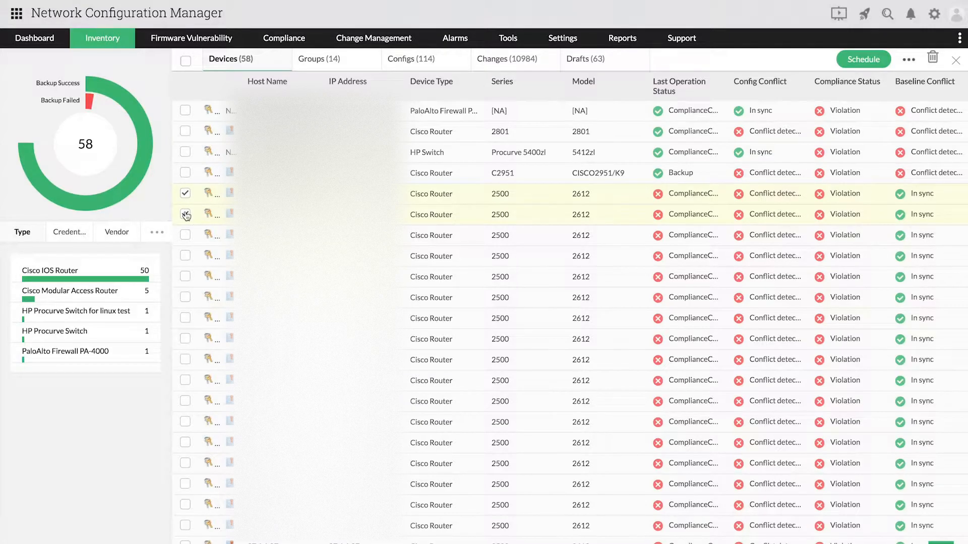
pyautogui.click(908, 58)
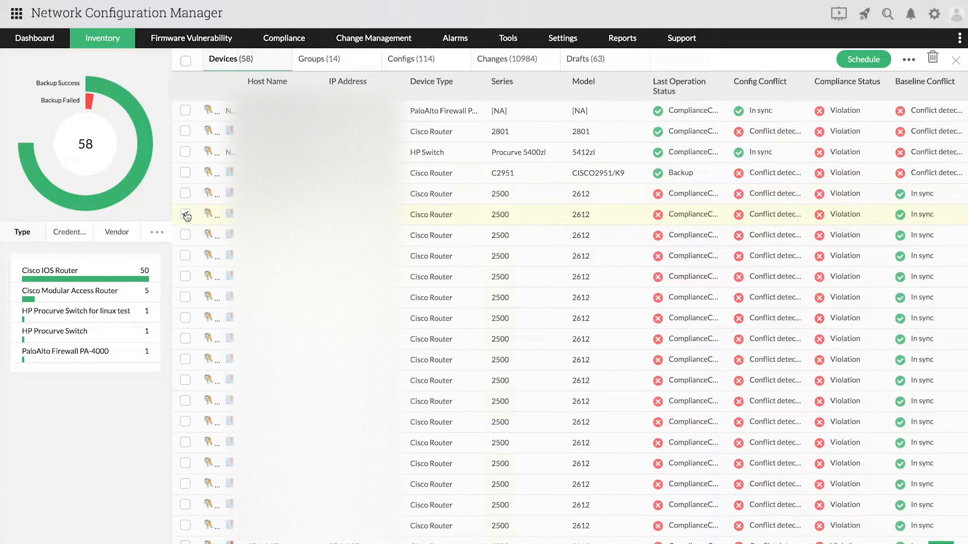
# Open Apply Credentials for the selected Cisco 2500 router, keeping TELNET.
pyautogui.click(185, 193)
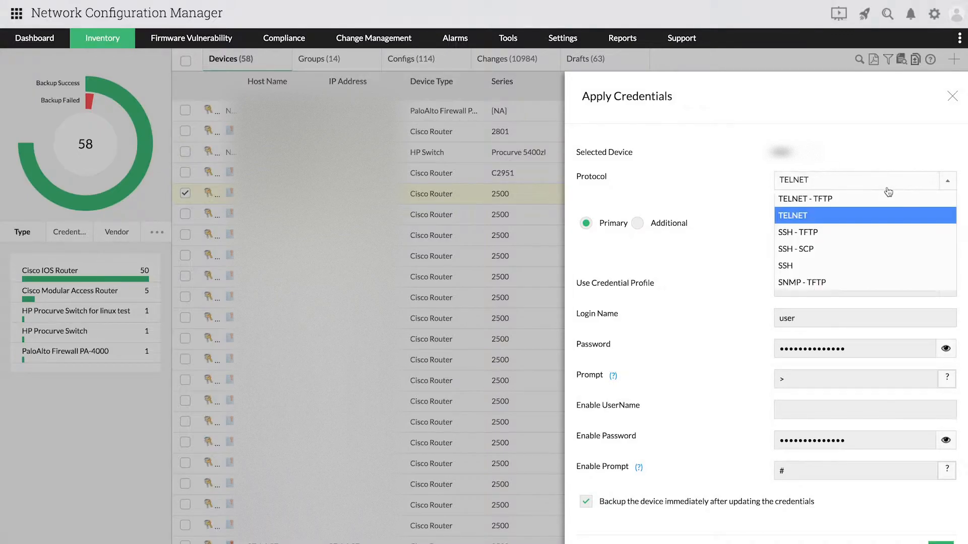
pyautogui.moveTo(879, 215)
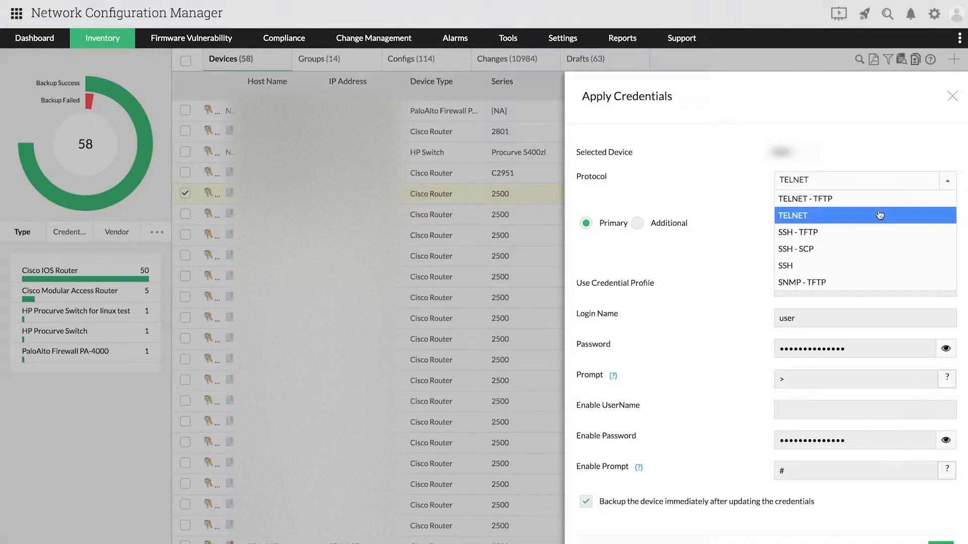
pyautogui.moveTo(858, 266)
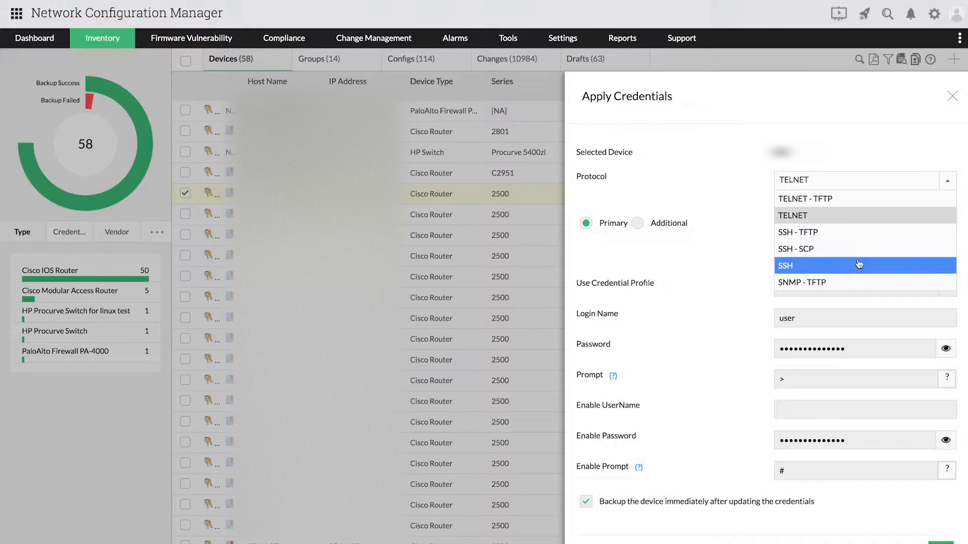
pyautogui.moveTo(821, 215)
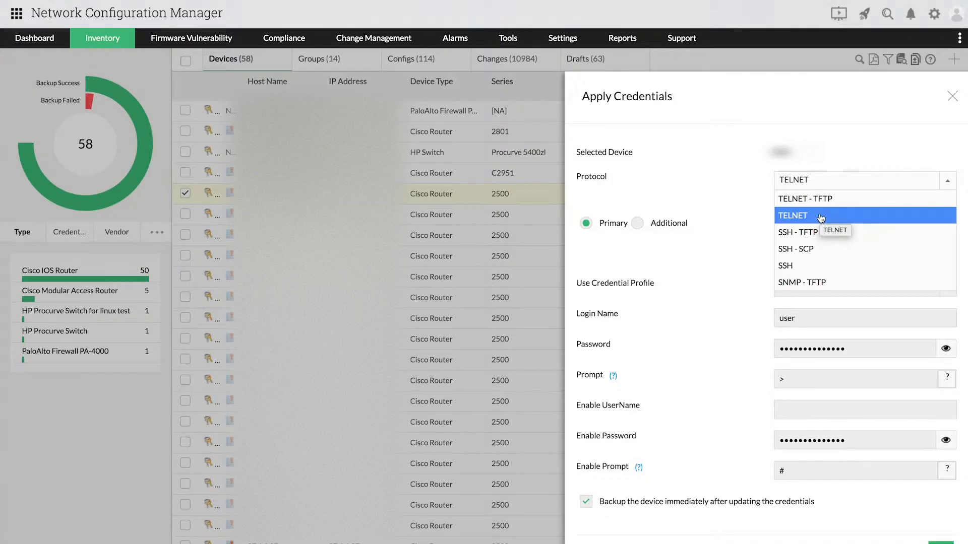
pyautogui.moveTo(808, 252)
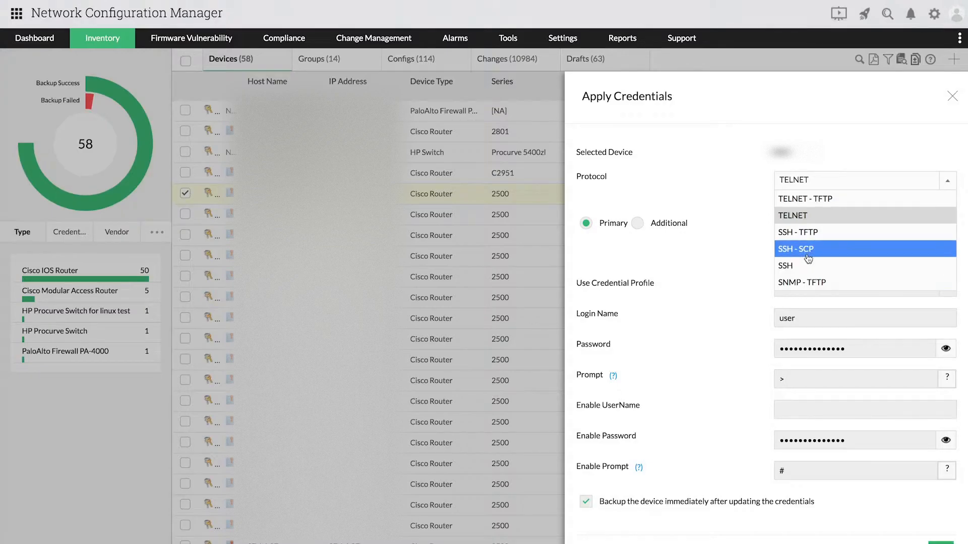
pyautogui.moveTo(831, 231)
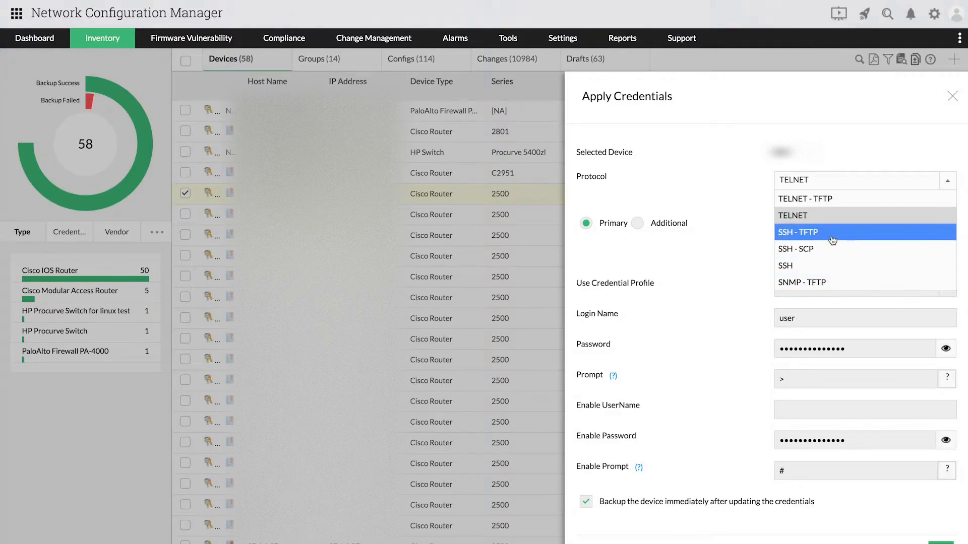
pyautogui.moveTo(833, 240)
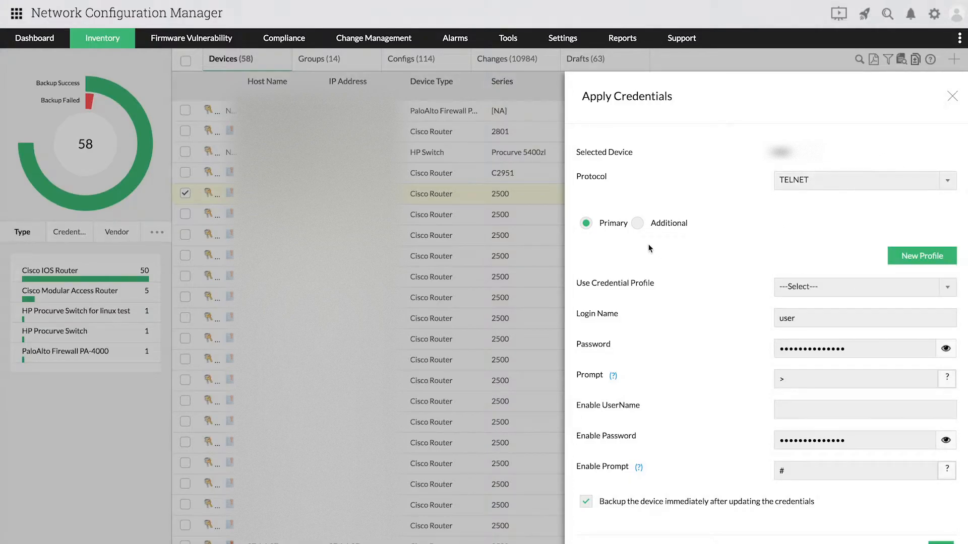
pyautogui.moveTo(605, 229)
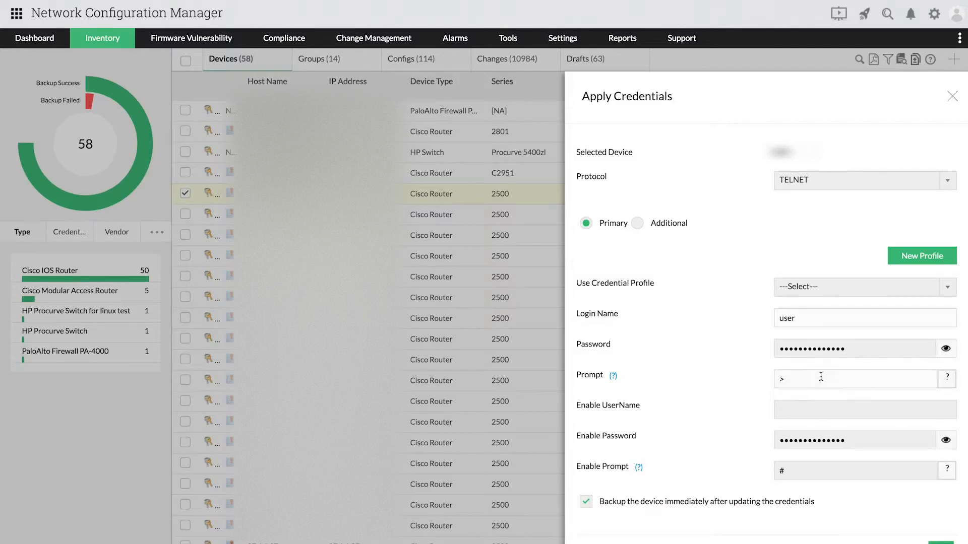
pyautogui.click(802, 379)
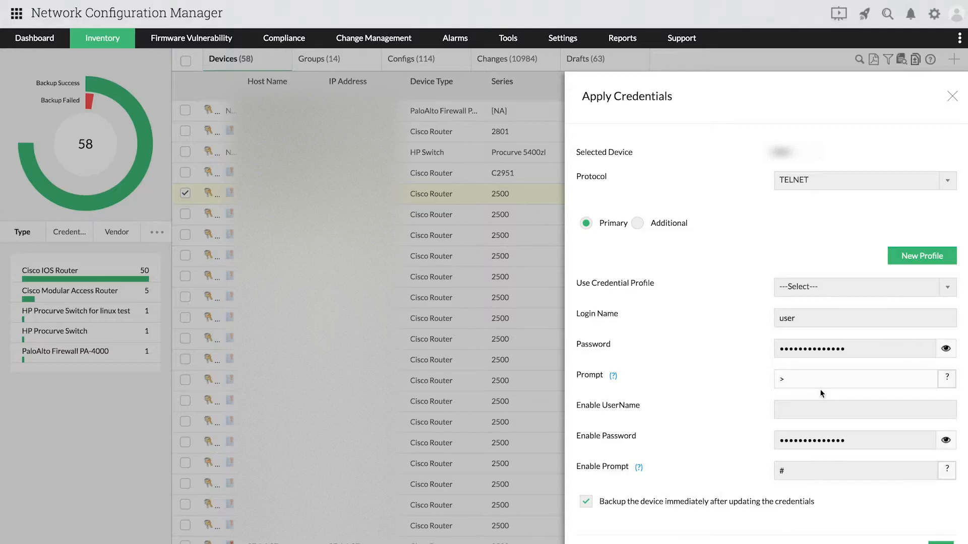
pyautogui.click(864, 409)
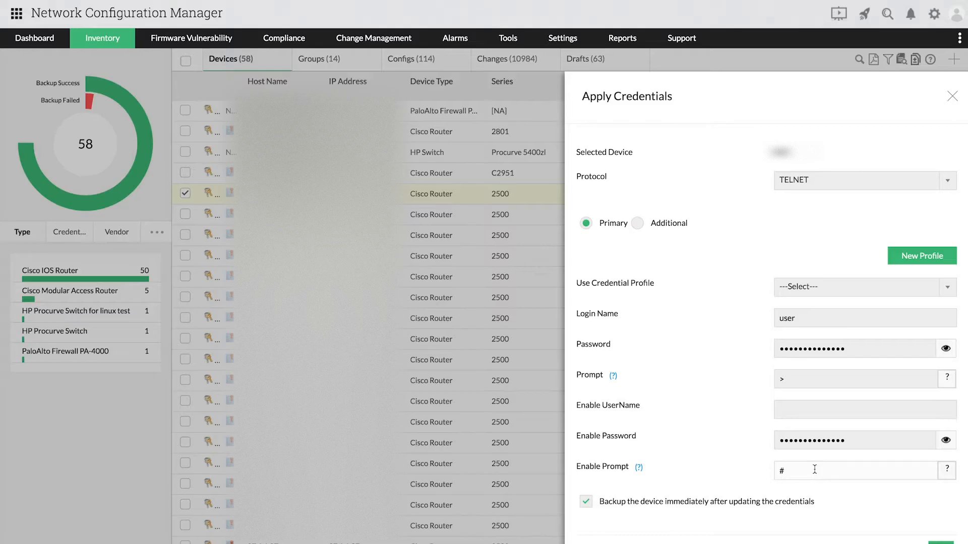
pyautogui.click(637, 223)
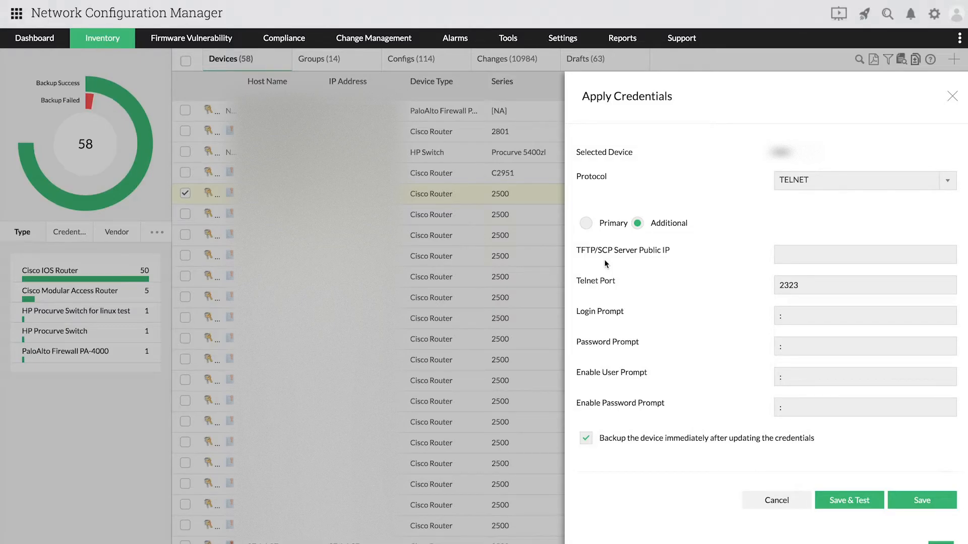
# Check the TFTP/SCP Server Public IP field, then close the Apply Credentials panel.
pyautogui.click(864, 254)
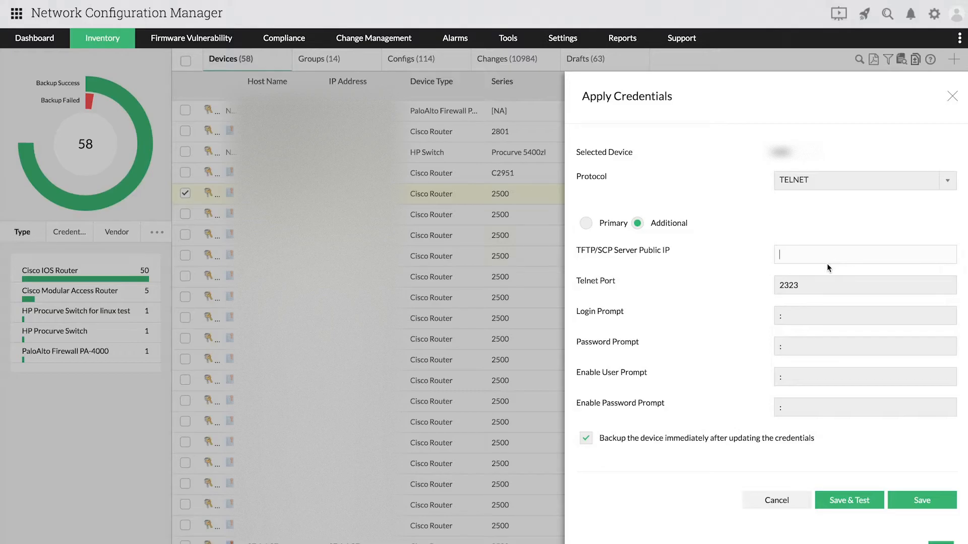
pyautogui.moveTo(829, 278)
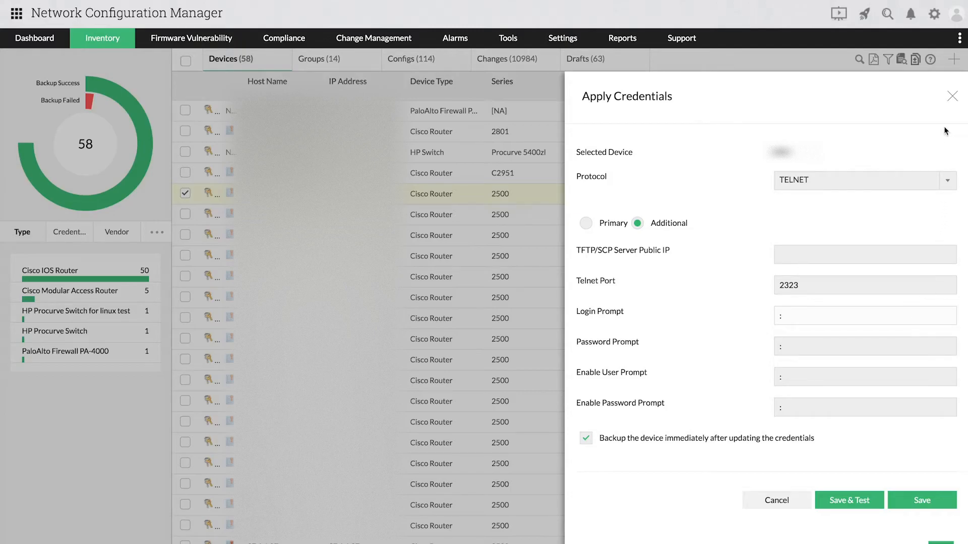
pyautogui.click(952, 96)
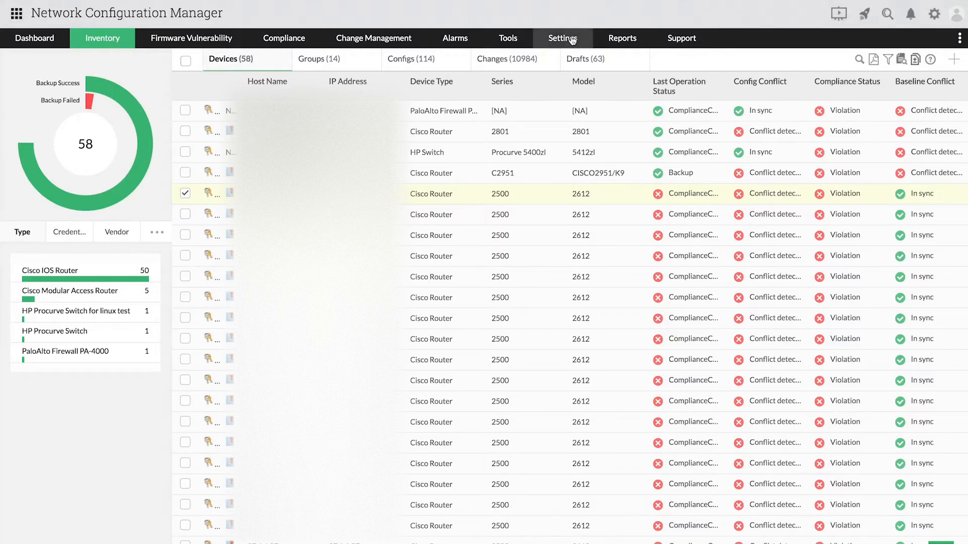
# Go to Settings > Credential Profile and add a new credential profile.
pyautogui.click(562, 38)
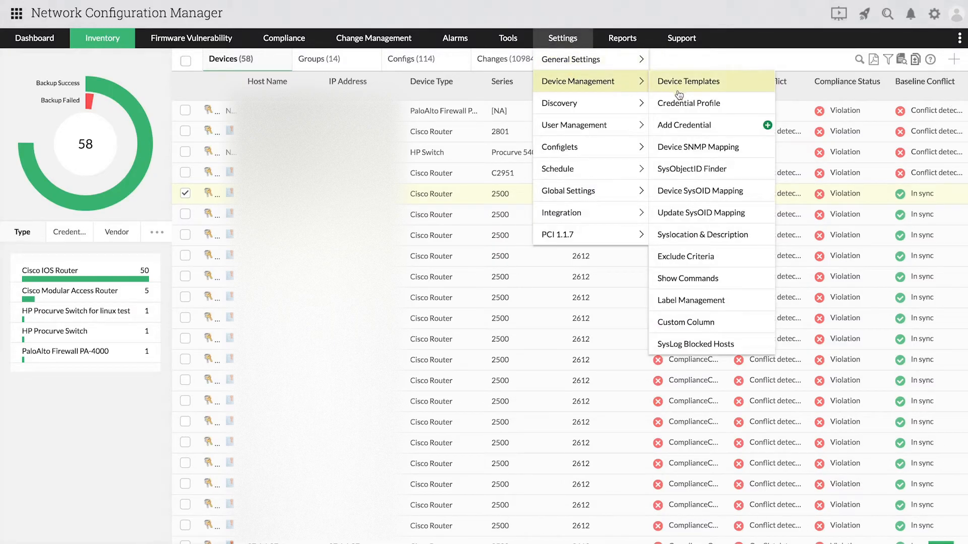
pyautogui.click(689, 102)
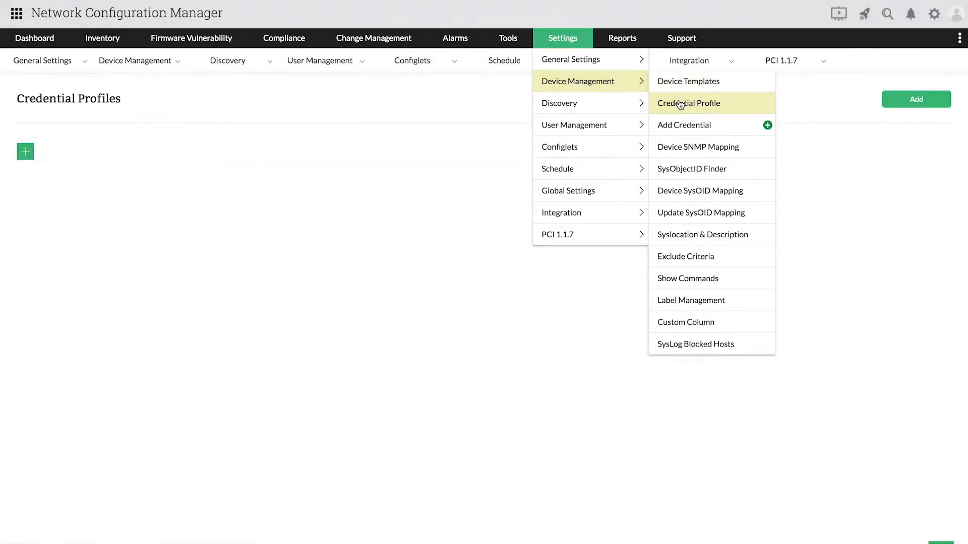
pyautogui.click(688, 102)
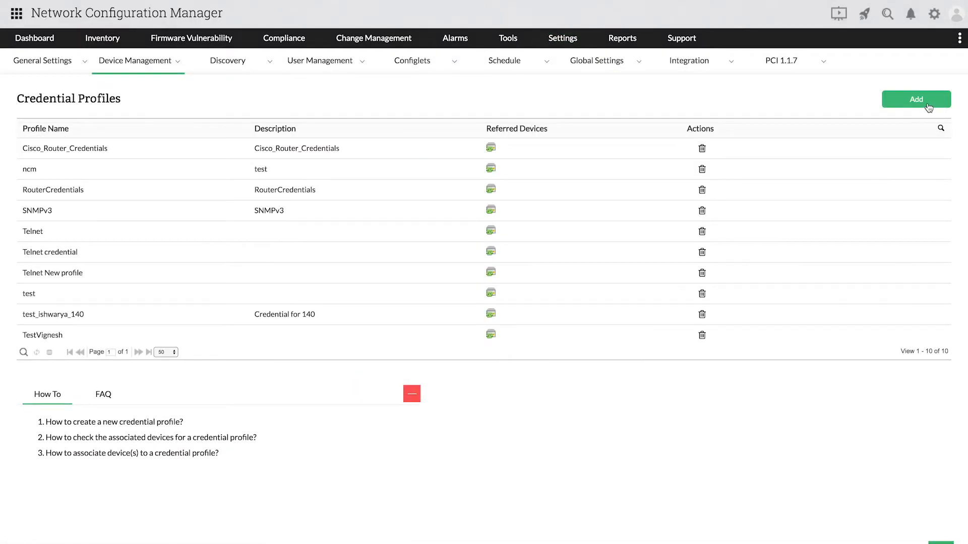
pyautogui.click(916, 99)
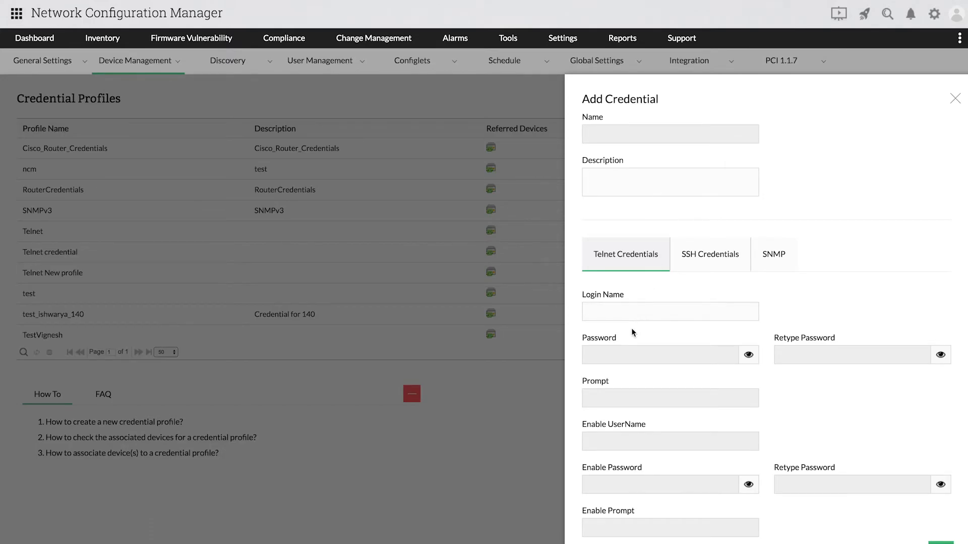
# Review the new profile's SNMP tab at Version V1, then close the form unsaved.
pyautogui.click(670, 181)
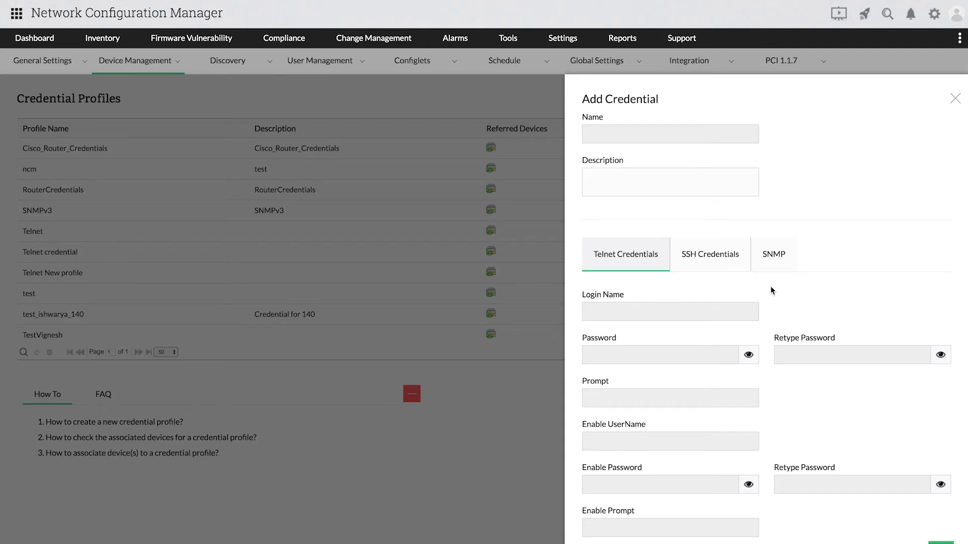
pyautogui.click(773, 254)
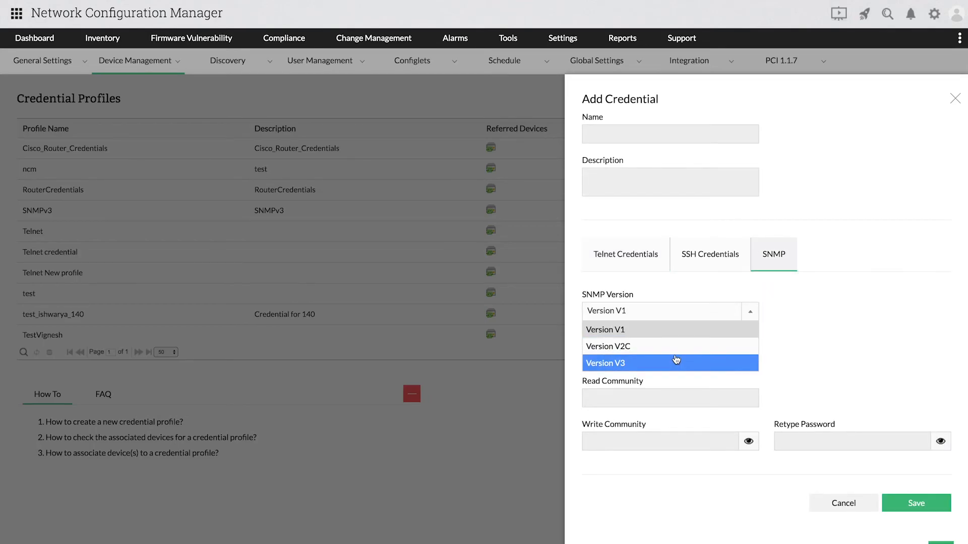
pyautogui.click(605, 329)
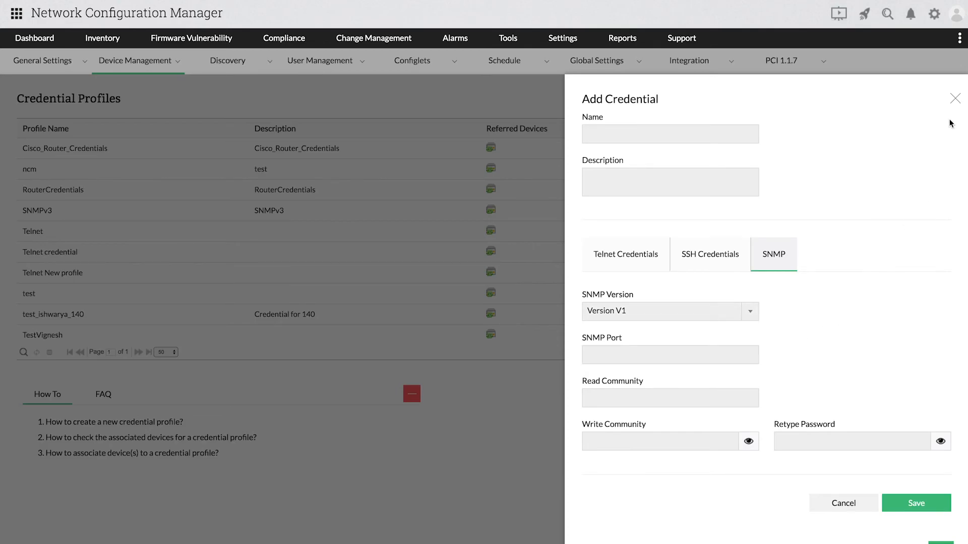
pyautogui.click(102, 37)
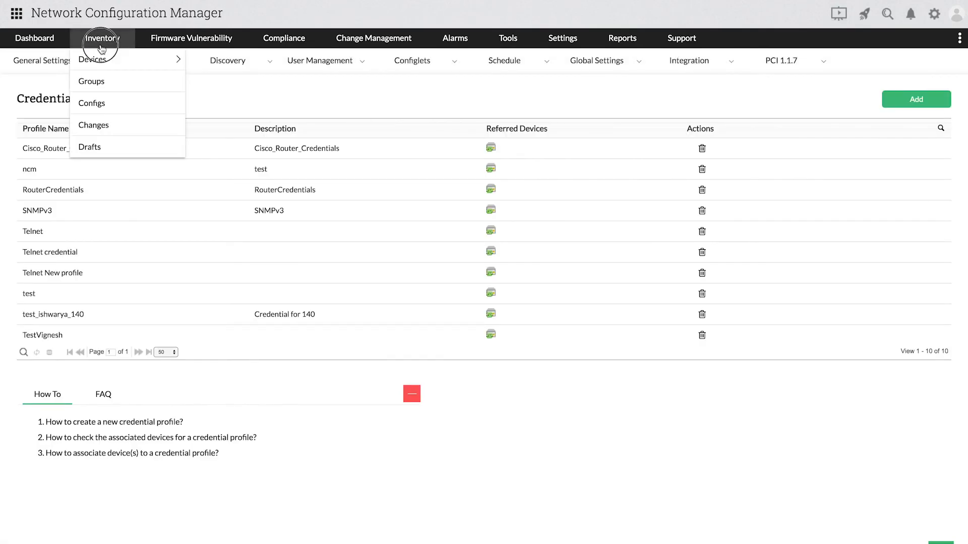